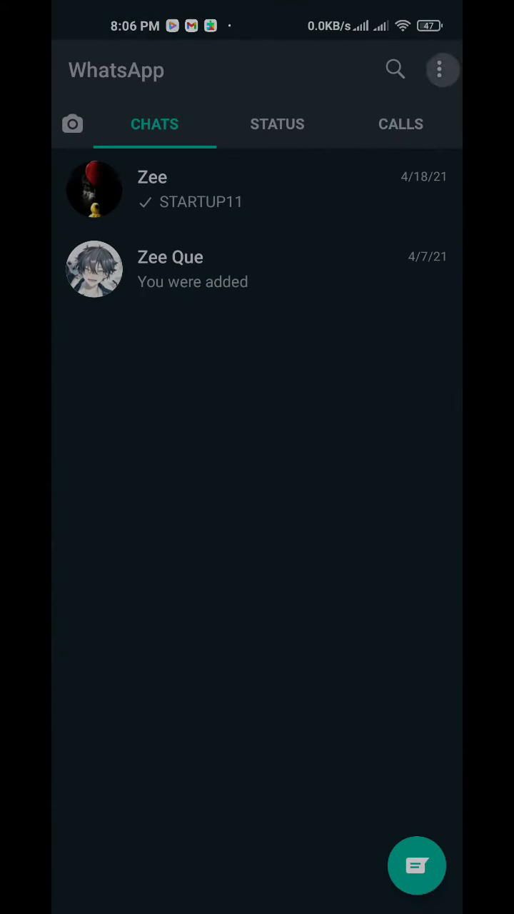
# Step: Reach the Chat backup page via the options menu, Settings and Chats
pyautogui.click(441, 68)
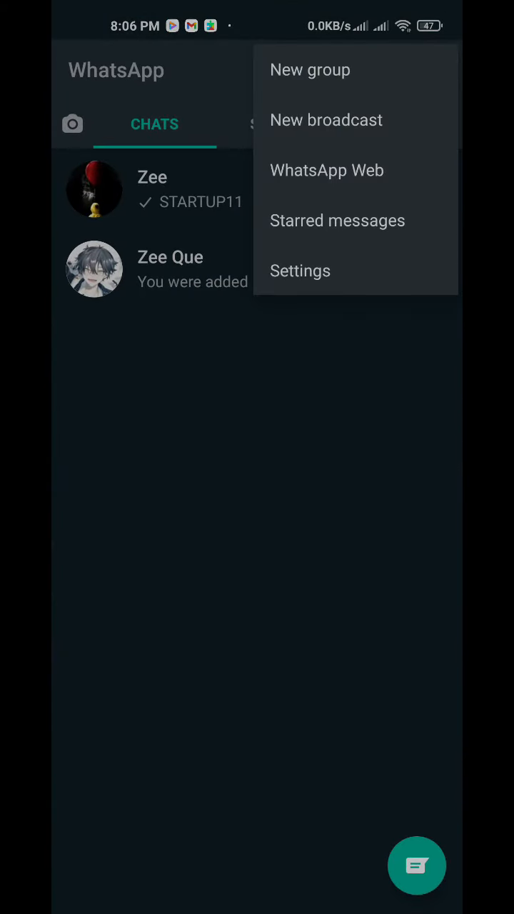
pyautogui.click(300, 272)
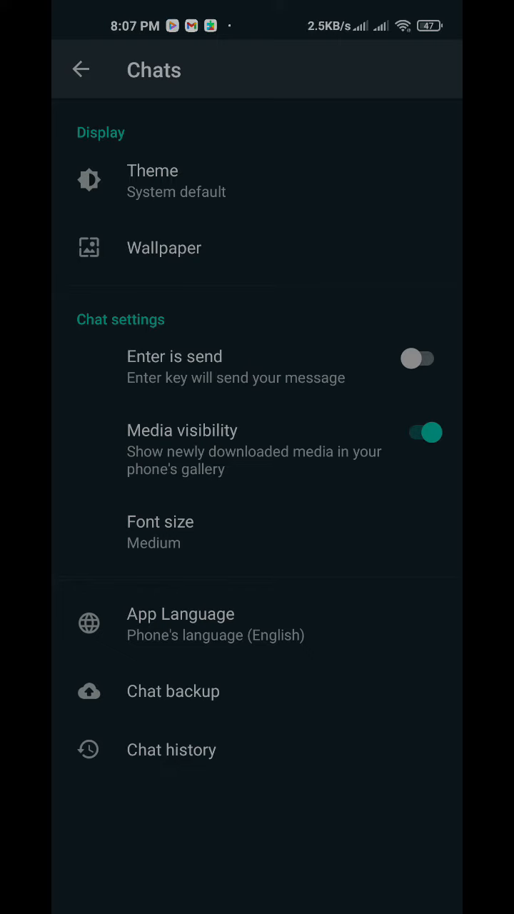
pyautogui.click(172, 691)
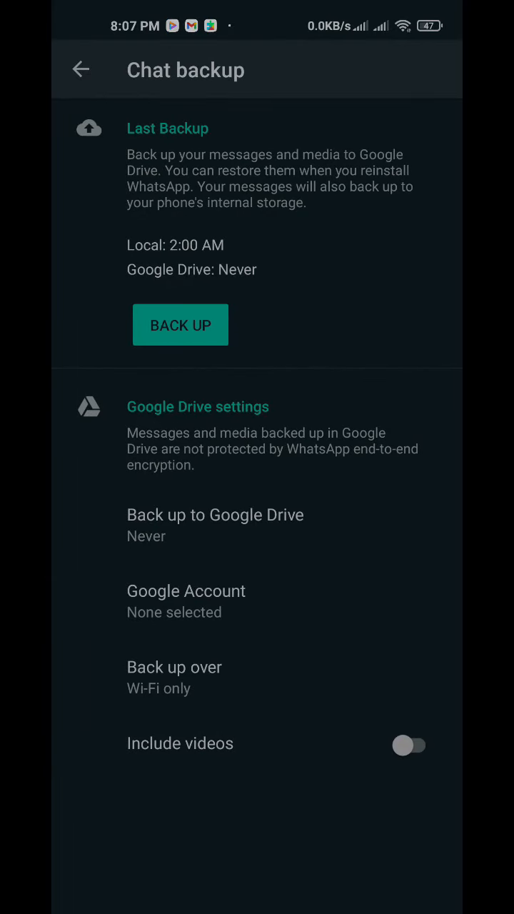
# Step: Link a Google account, include videos in backups, and schedule Google Drive backups weekly
pyautogui.click(186, 601)
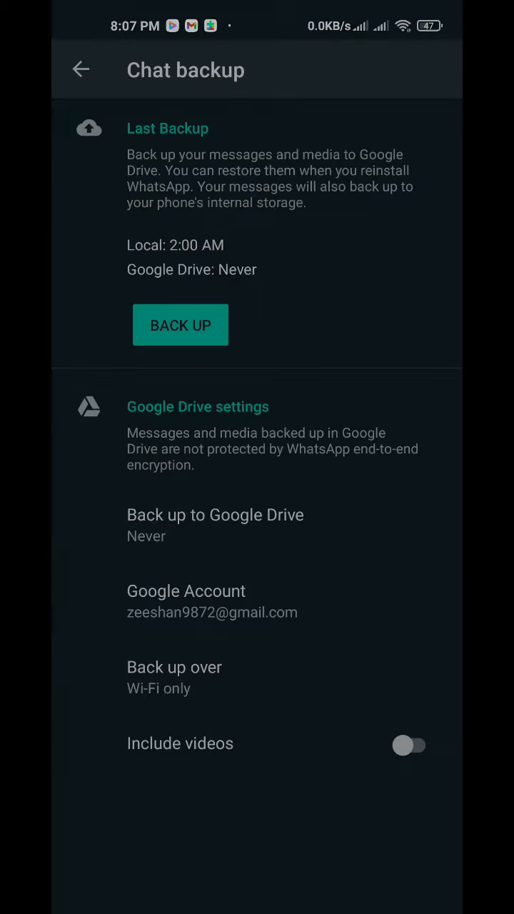
pyautogui.click(180, 325)
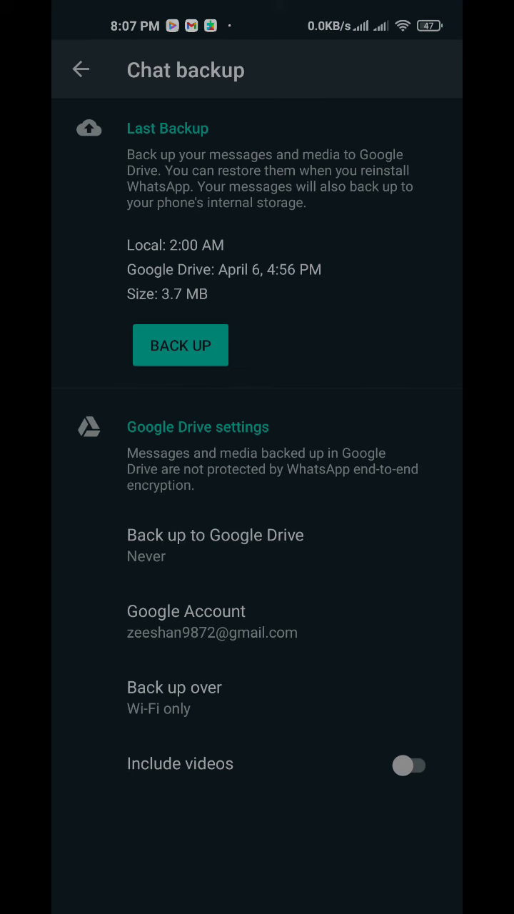
pyautogui.click(409, 771)
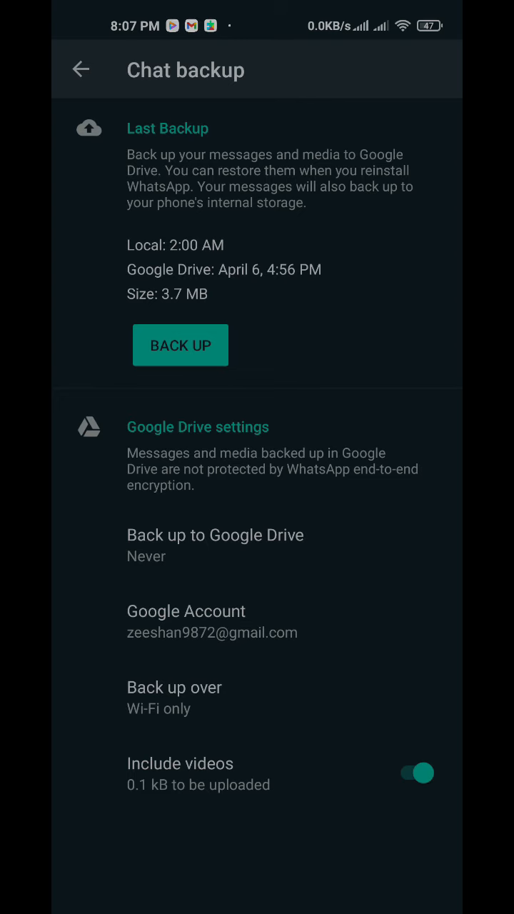
pyautogui.click(214, 535)
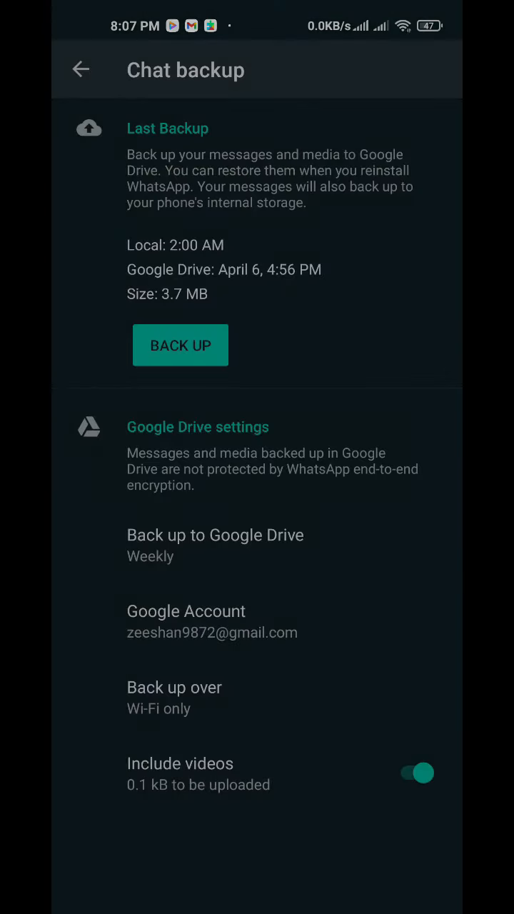
# Step: Back up chats to Google Drive now, then go back to the main Settings page
pyautogui.click(180, 346)
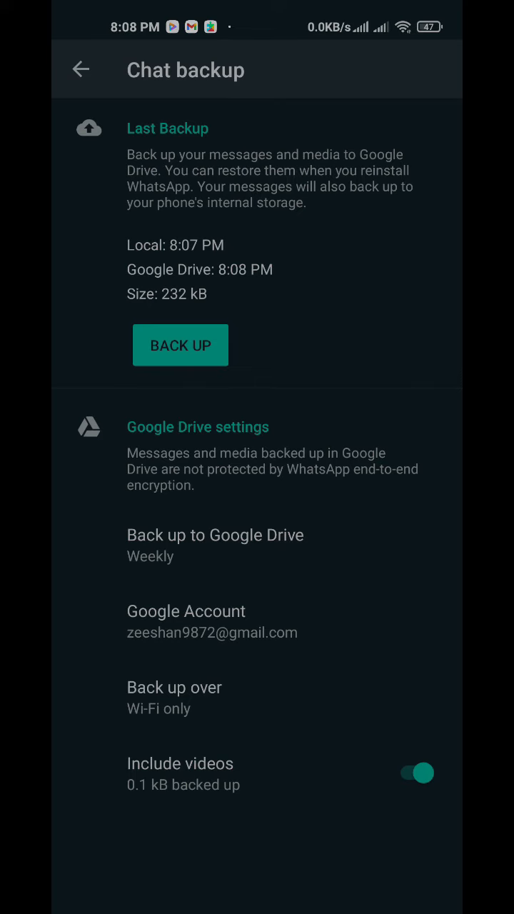
pyautogui.click(80, 68)
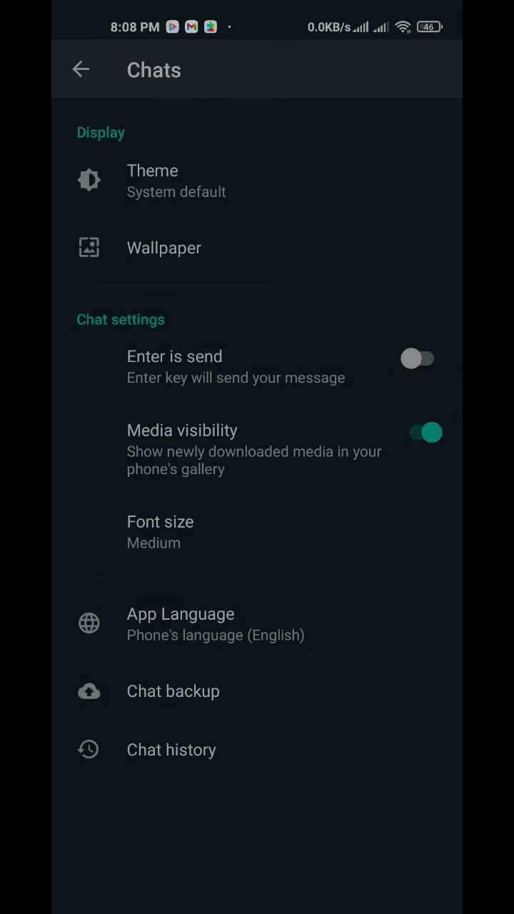
pyautogui.click(78, 68)
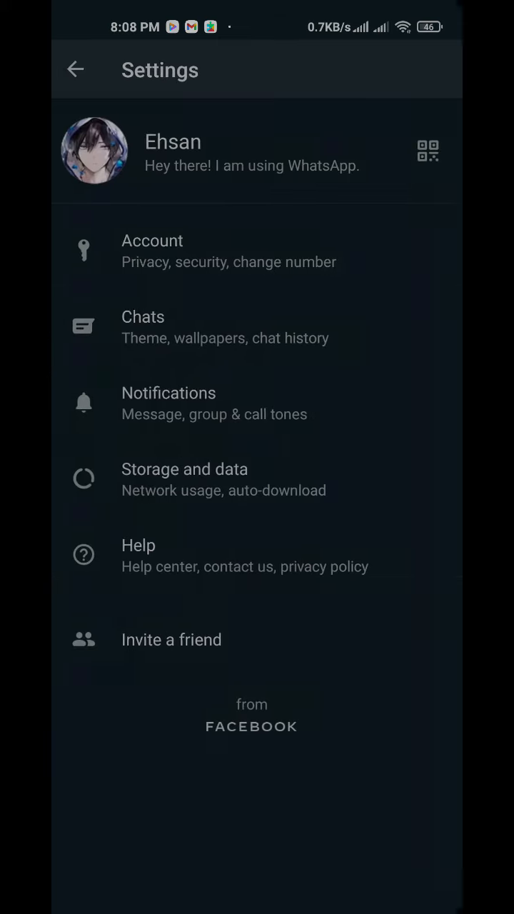